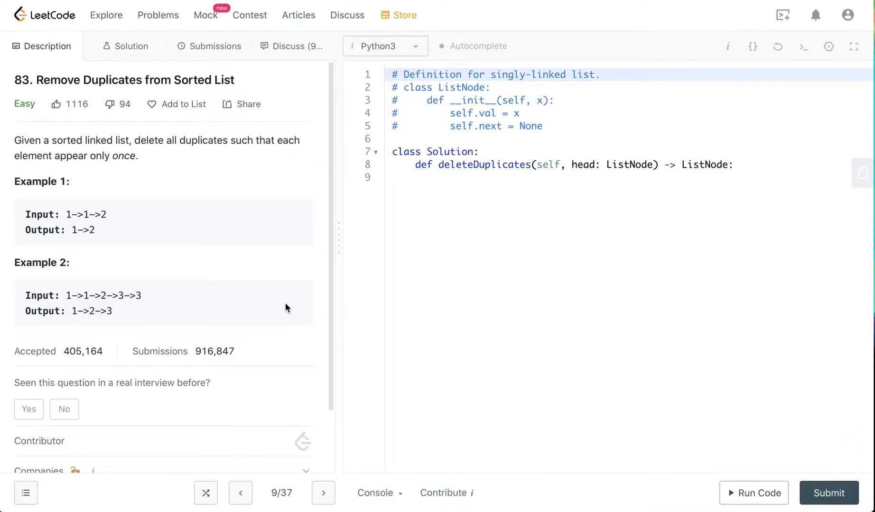
mouse_move(115, 149)
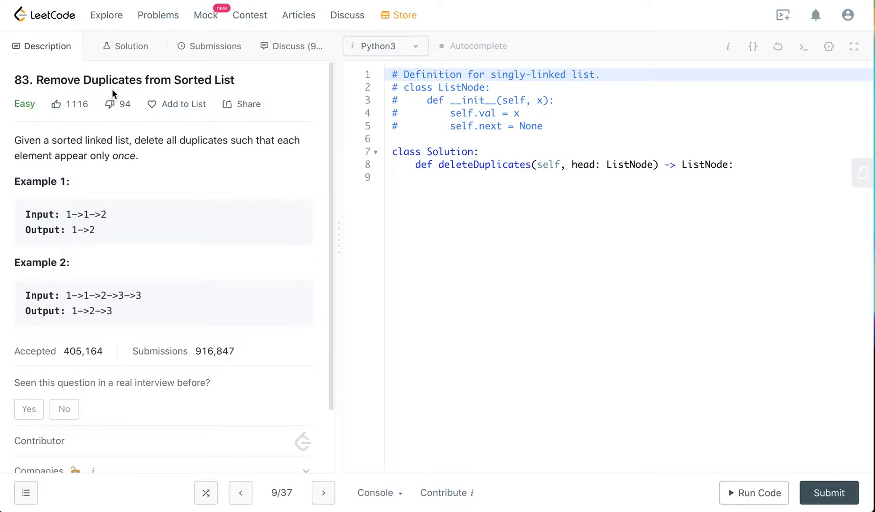
mouse_move(66, 153)
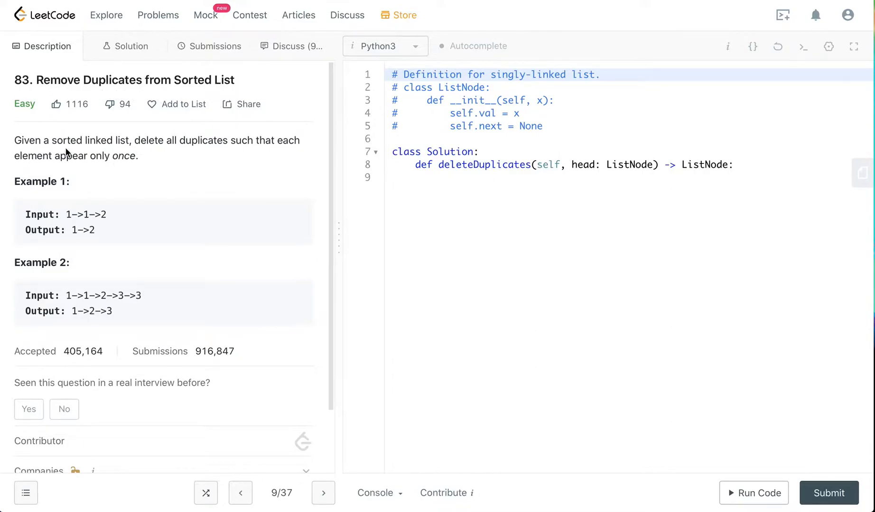
mouse_move(138, 152)
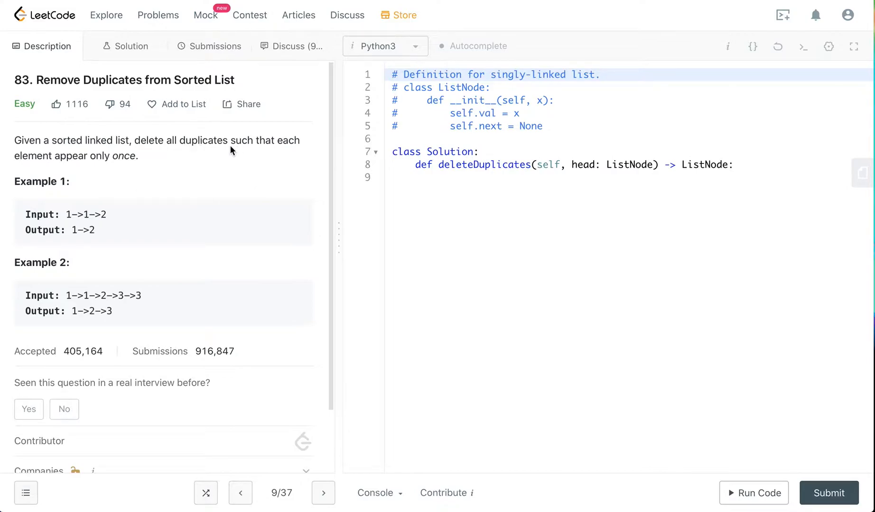
mouse_move(77, 177)
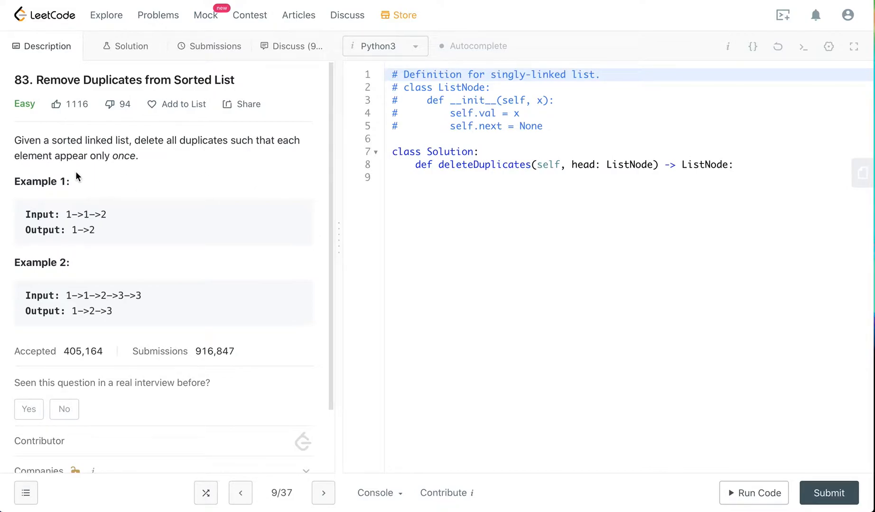
mouse_move(95, 219)
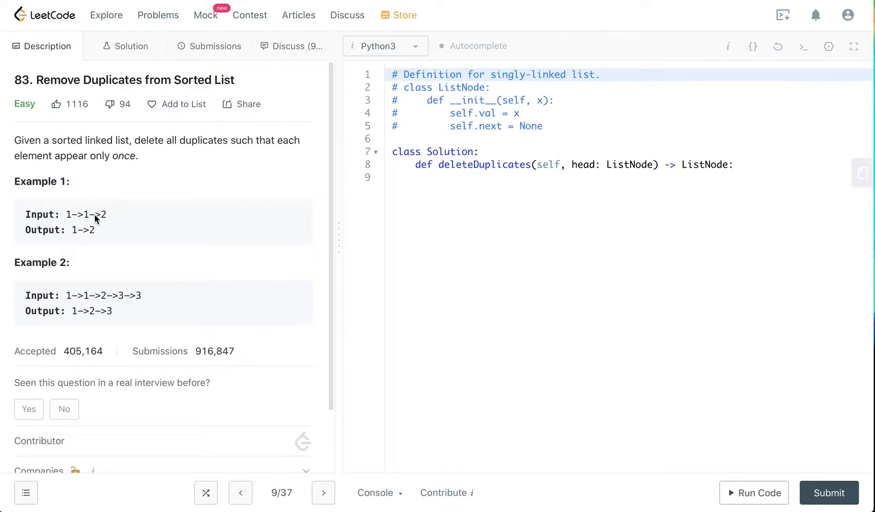
mouse_move(77, 205)
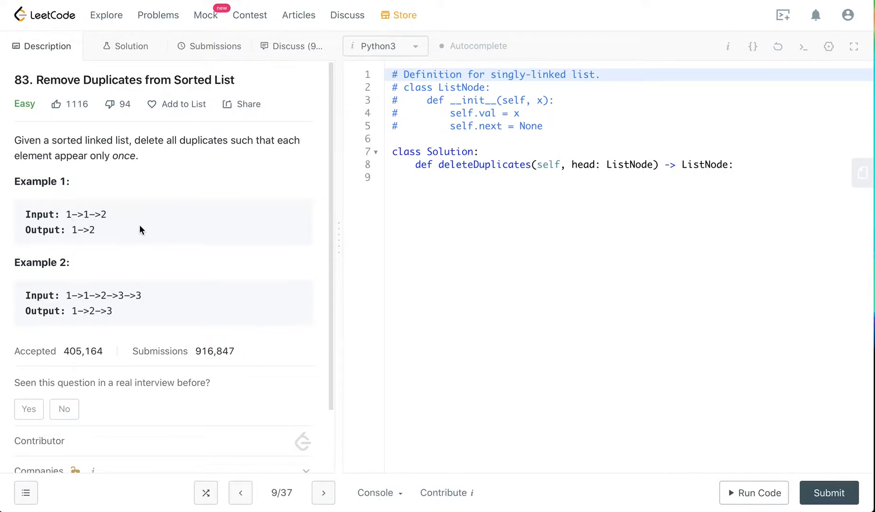
mouse_move(68, 222)
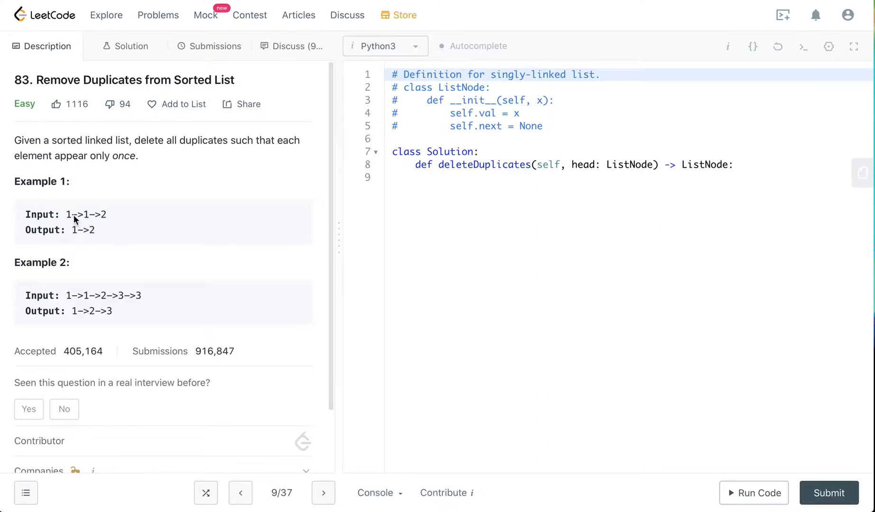
mouse_move(76, 238)
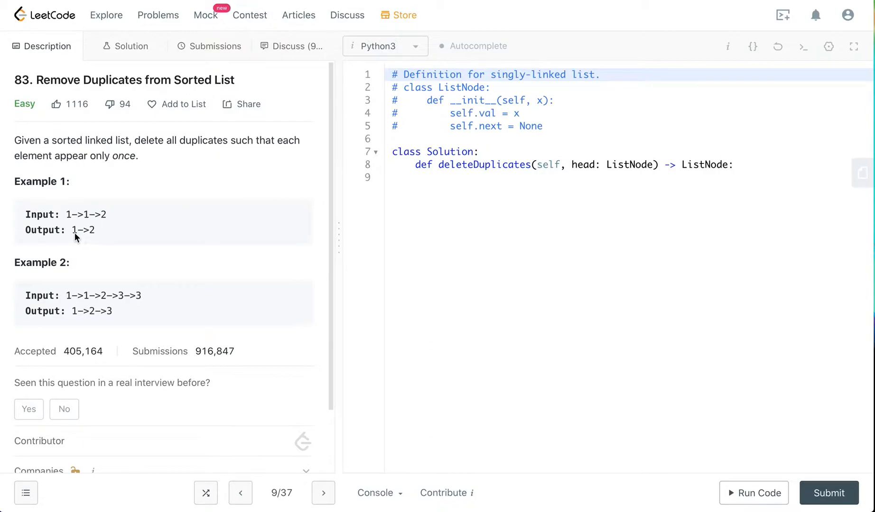
mouse_move(94, 302)
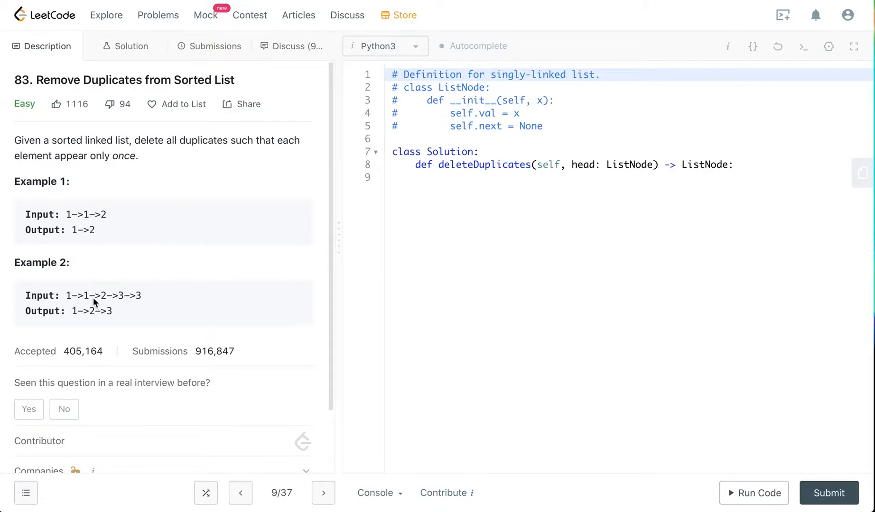
mouse_move(68, 303)
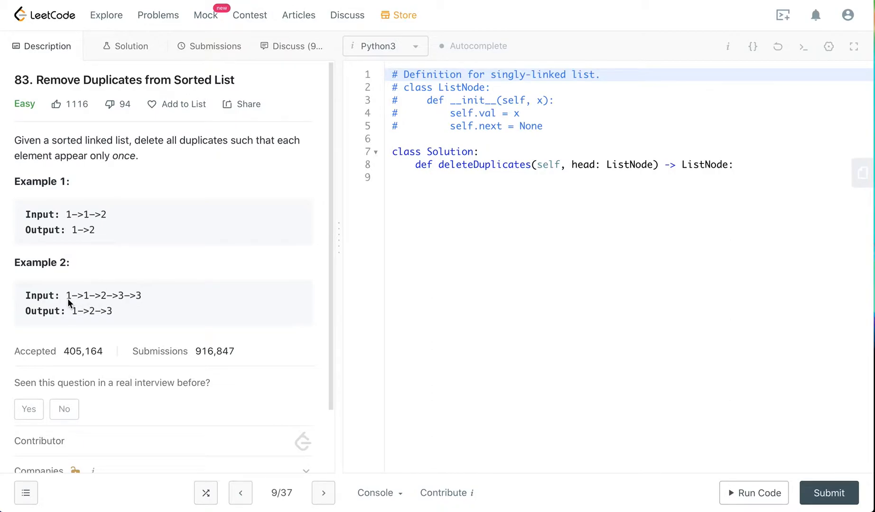
mouse_move(82, 319)
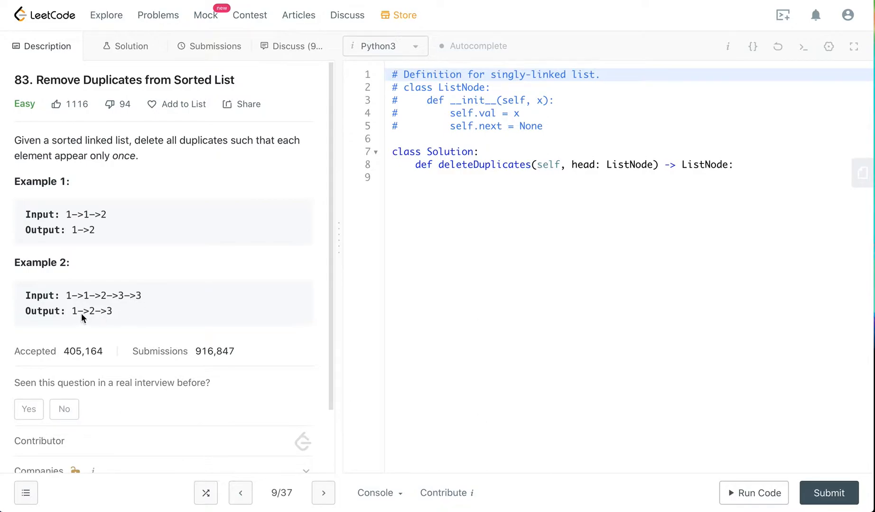
mouse_move(95, 306)
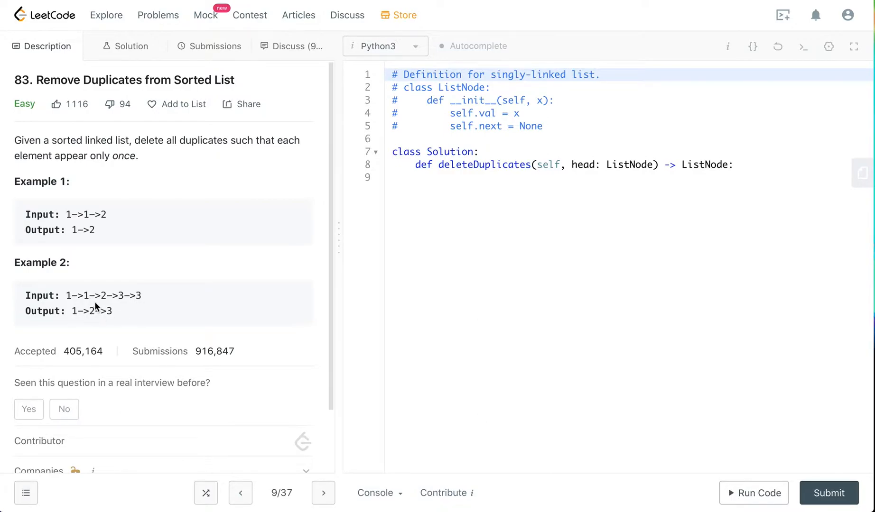
mouse_move(155, 326)
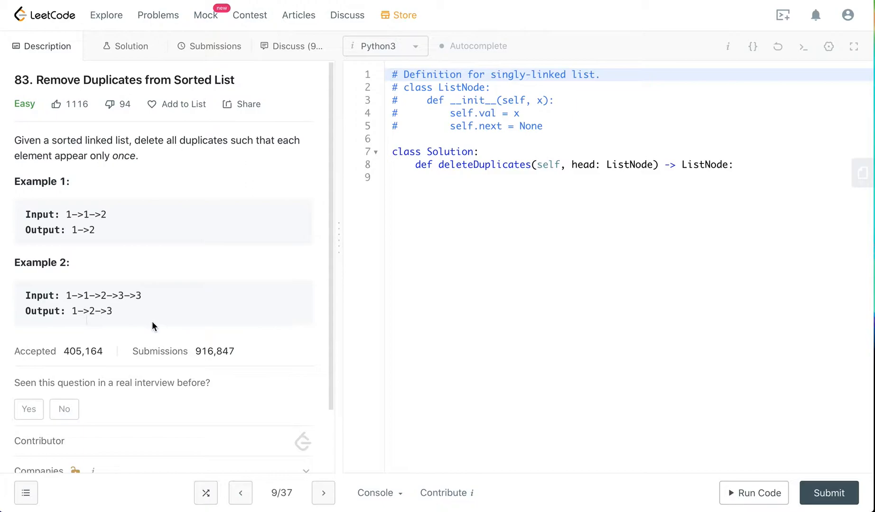
Scroll down in the editor to the deleteDuplicates method signature
scroll(down, 3)
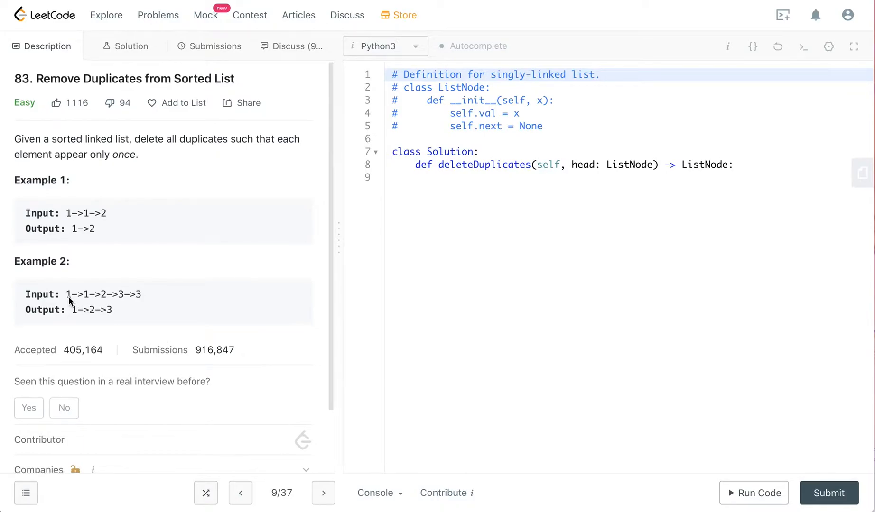
mouse_move(111, 302)
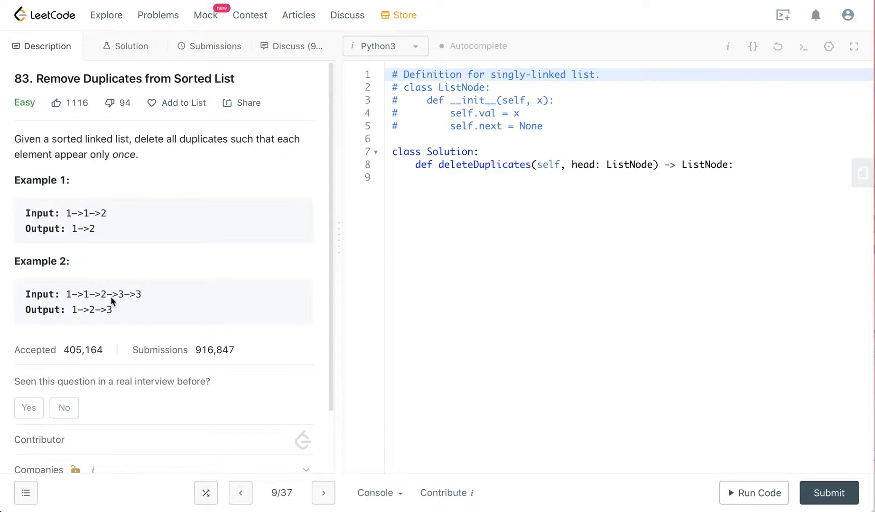
mouse_move(95, 303)
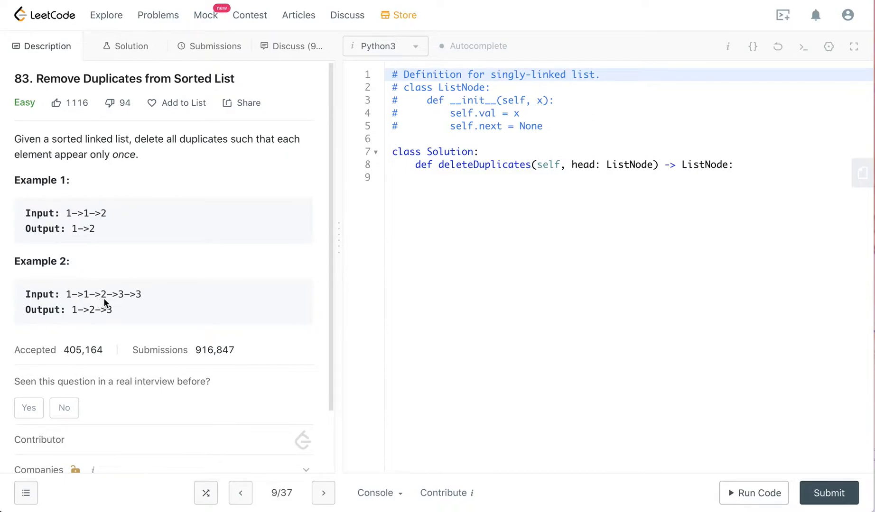
mouse_move(107, 274)
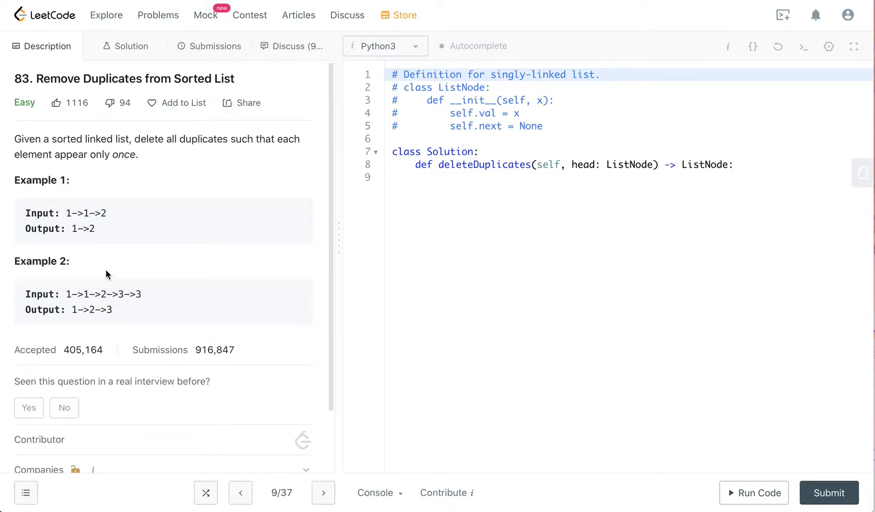
mouse_move(124, 307)
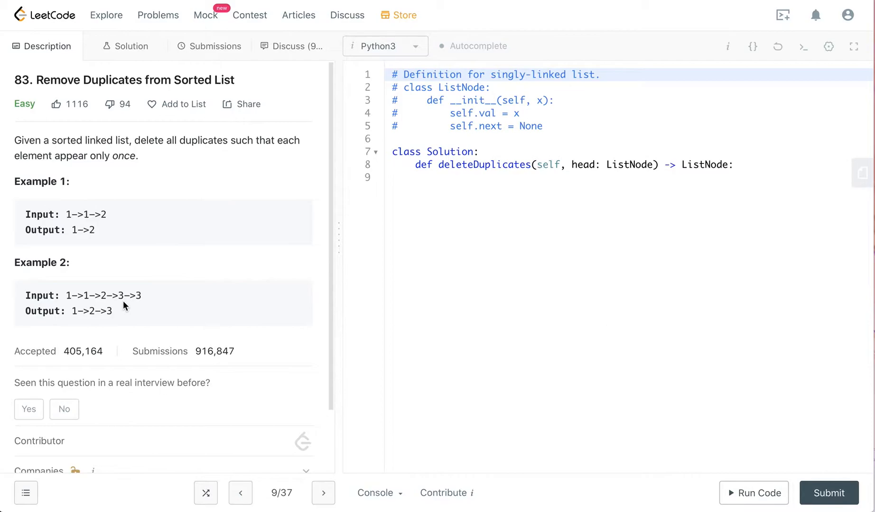
mouse_move(582, 183)
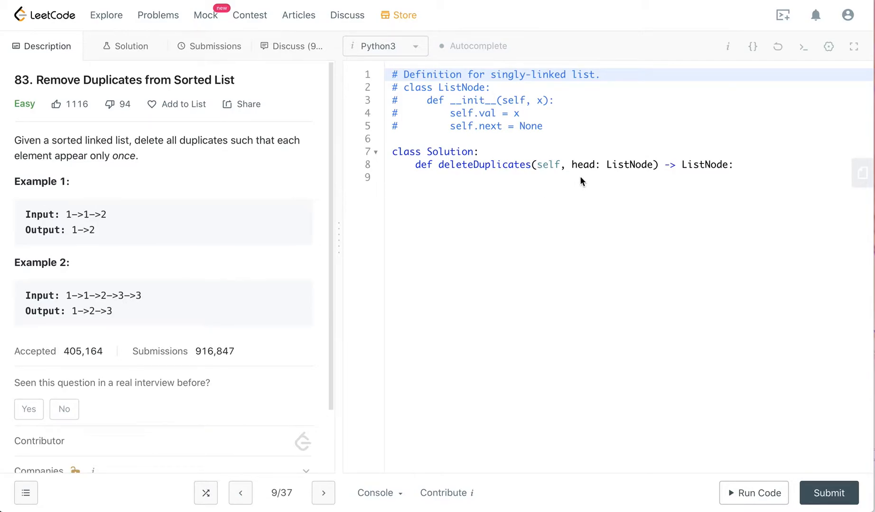
mouse_move(129, 294)
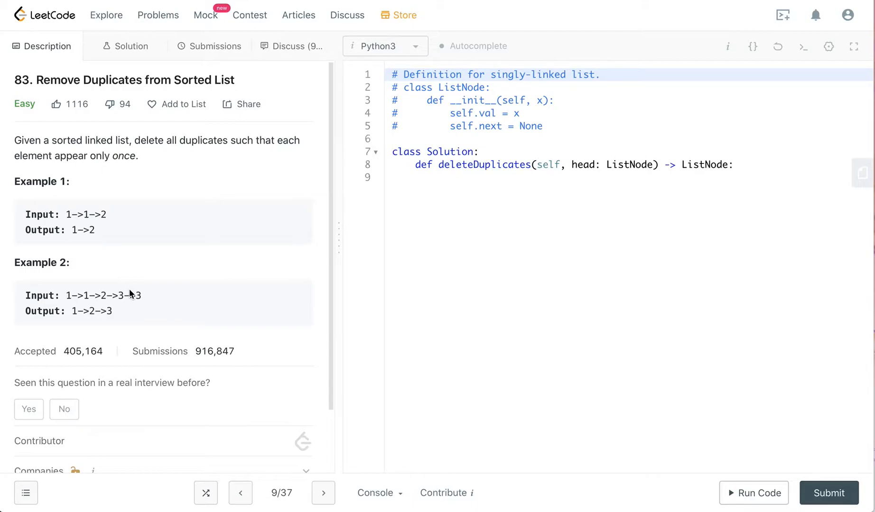
mouse_move(214, 289)
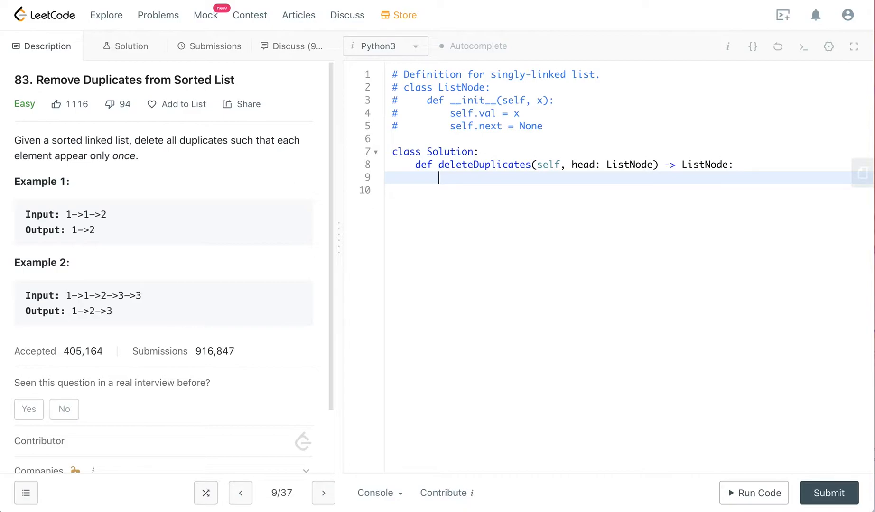
Write curr = head as the first line of the method body
text(curr)
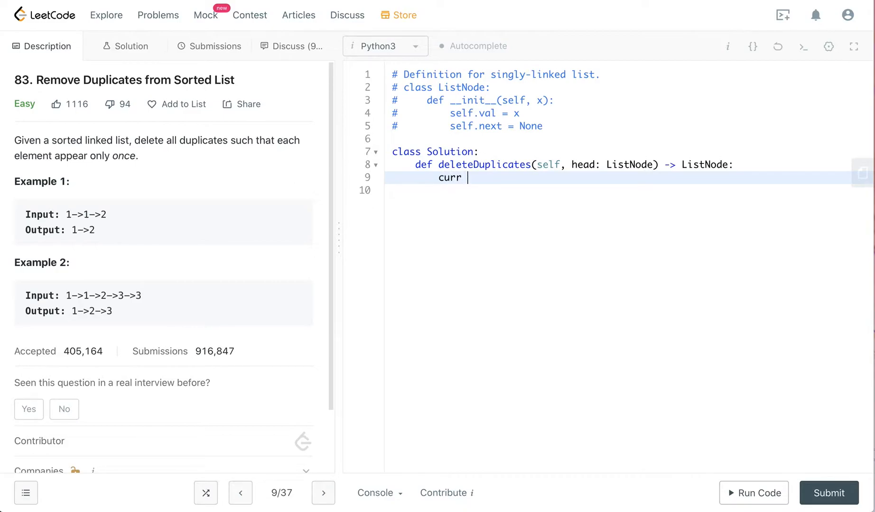
text(=)
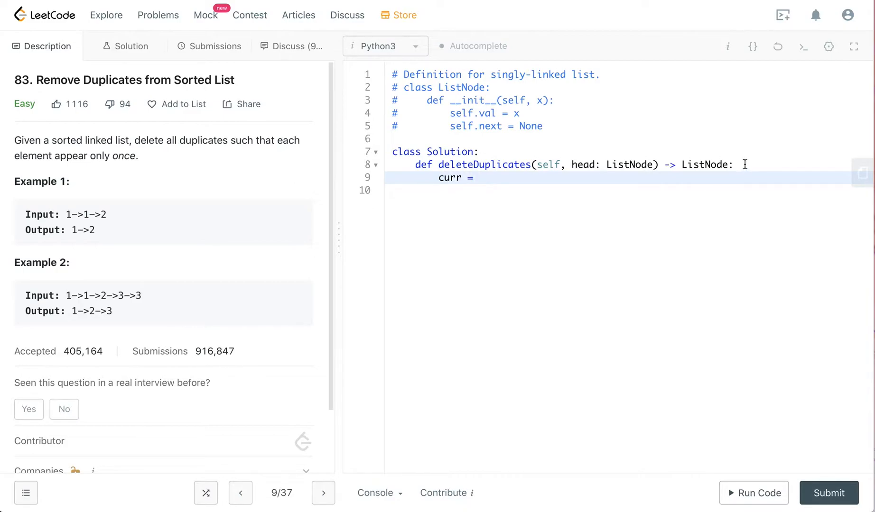
text(head)
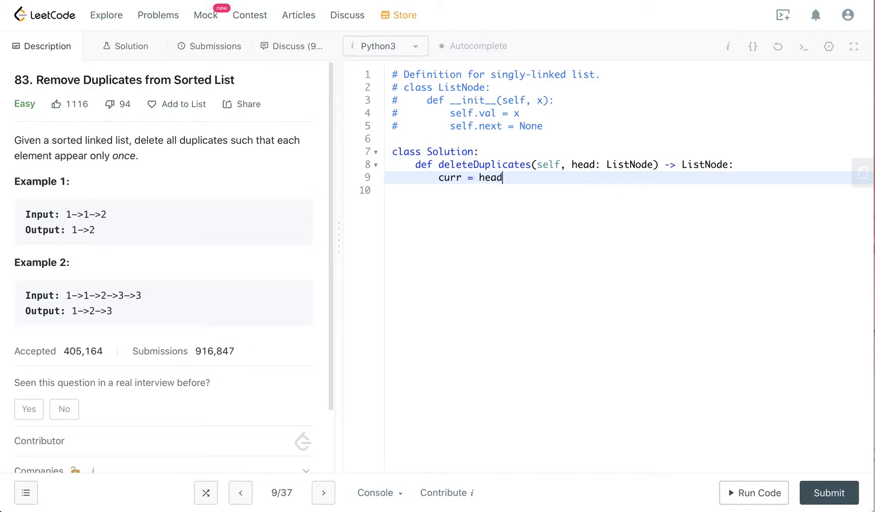
key(Enter)
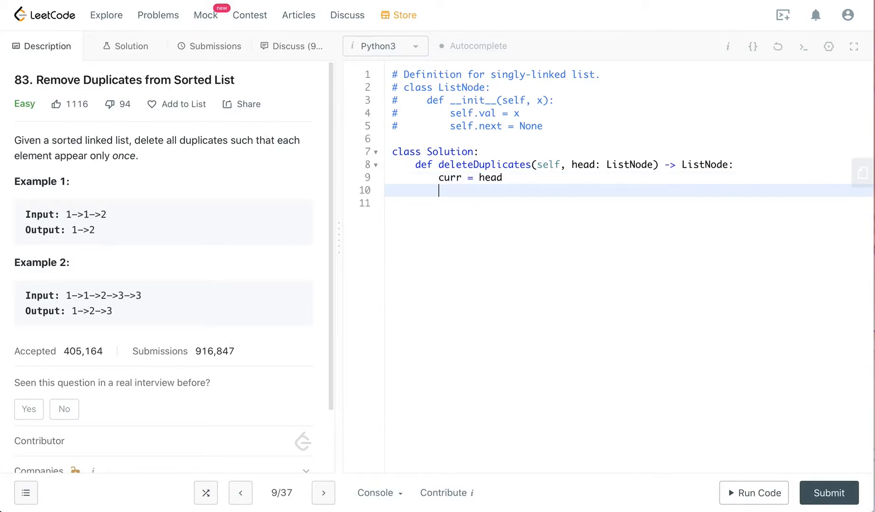
Write the loop header while curr and curr.next:
text(while)
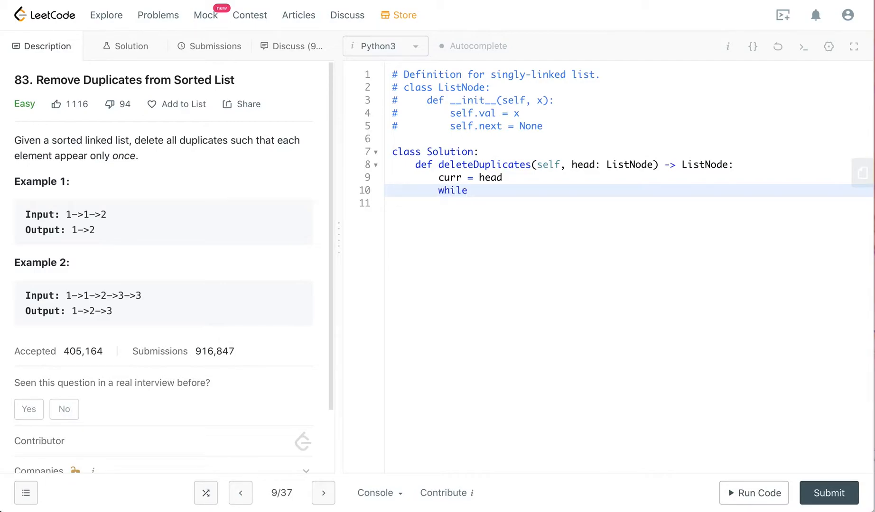
text(curr)
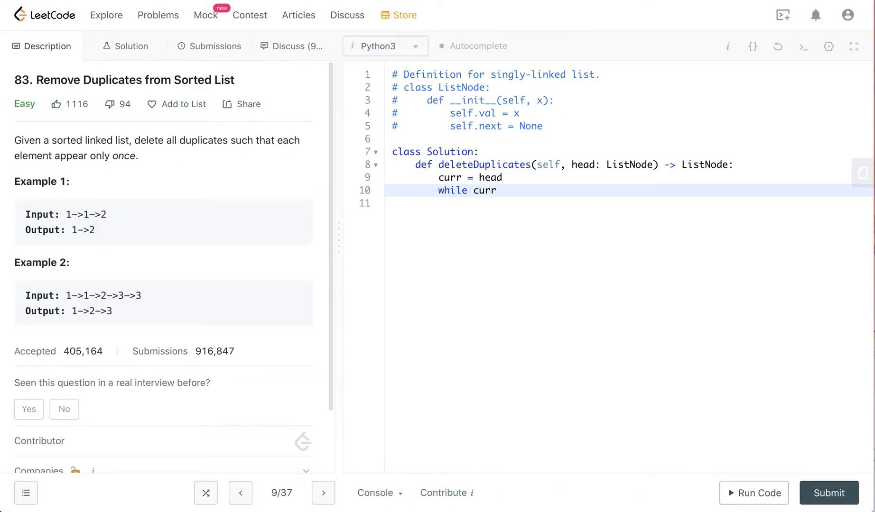
text(and cur)
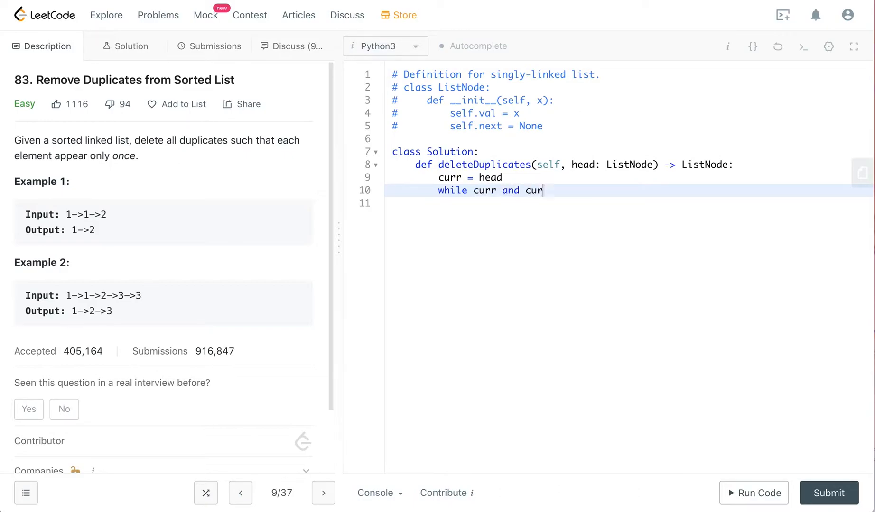
text(.next)
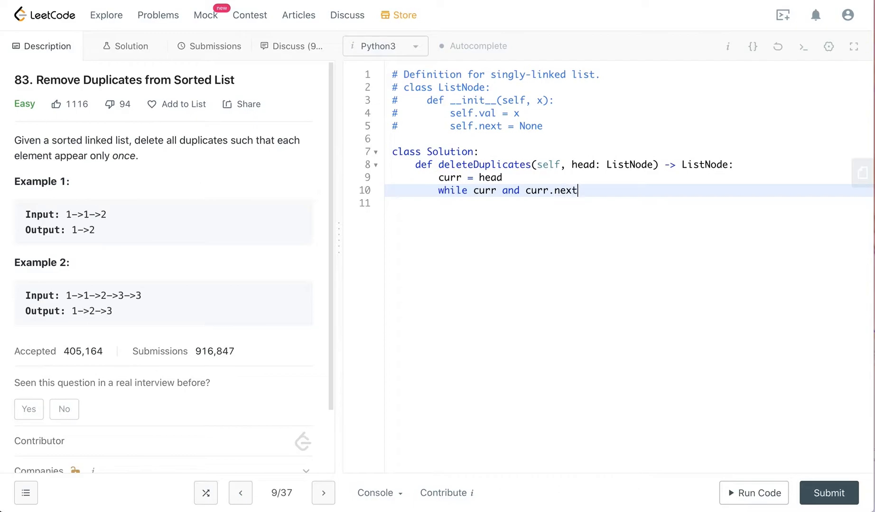
text(:)
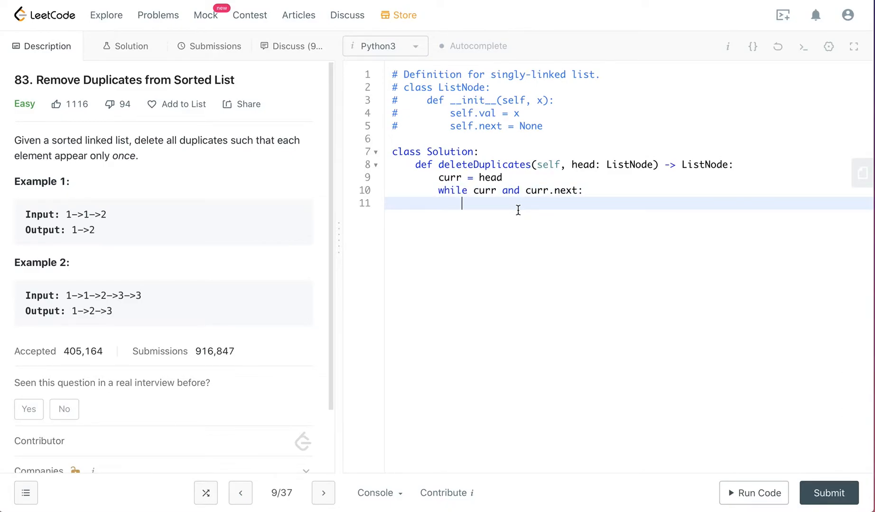
Add the condition if curr.val == curr.next.val: inside the loop
text(if)
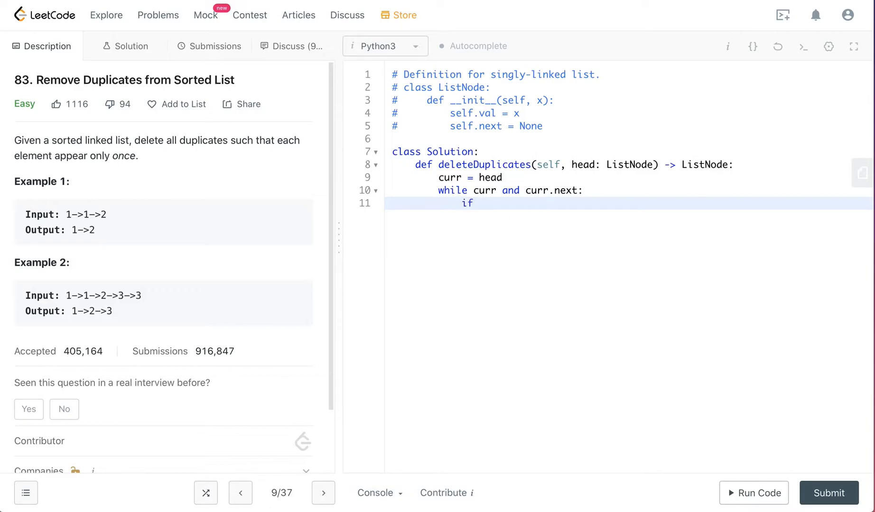
text(curr)
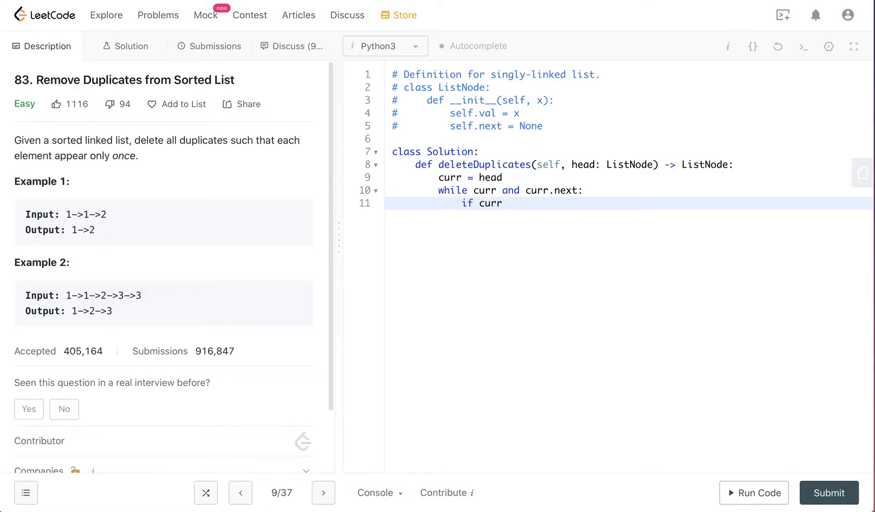
text(.val)
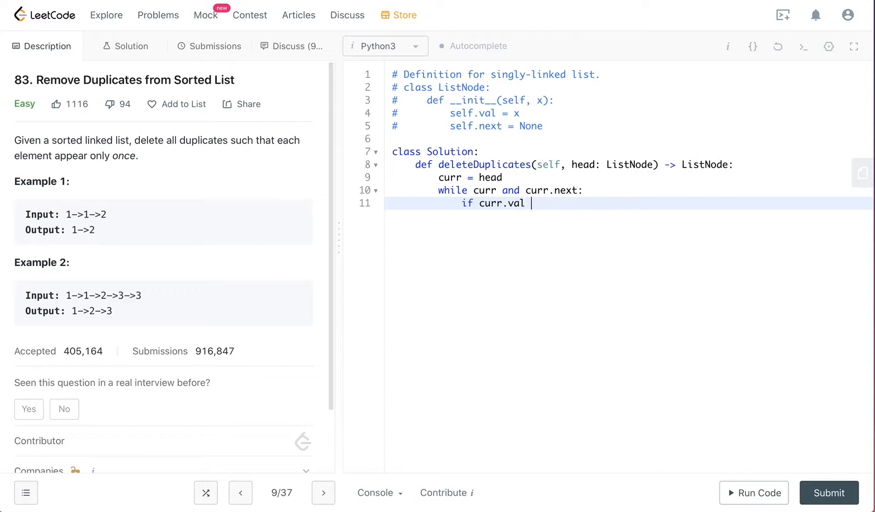
text(==)
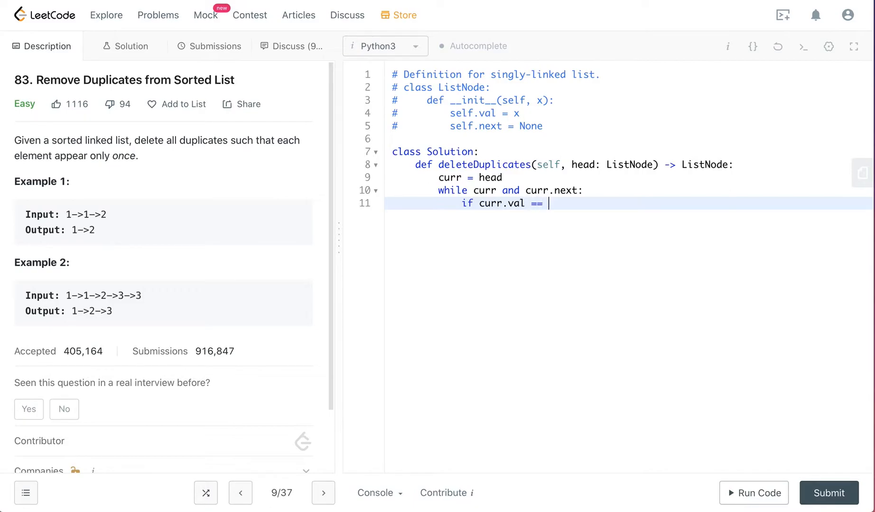
text(curr.)
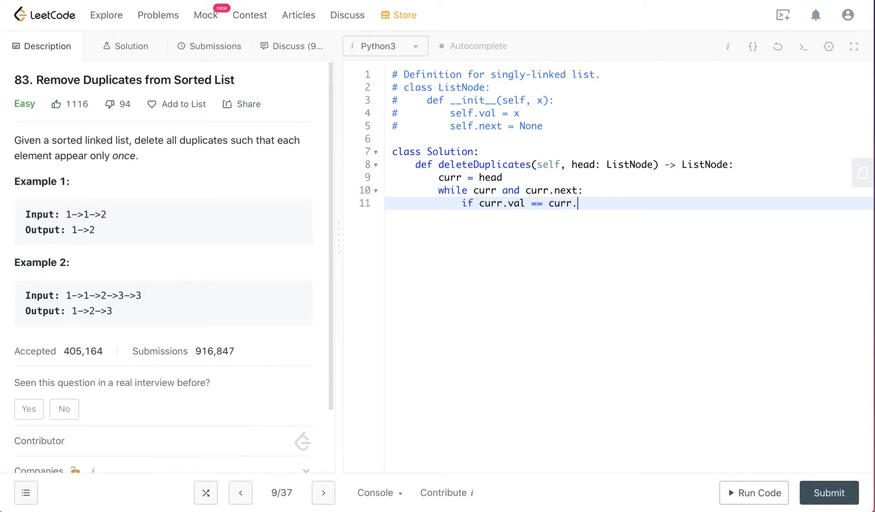
text(next.)
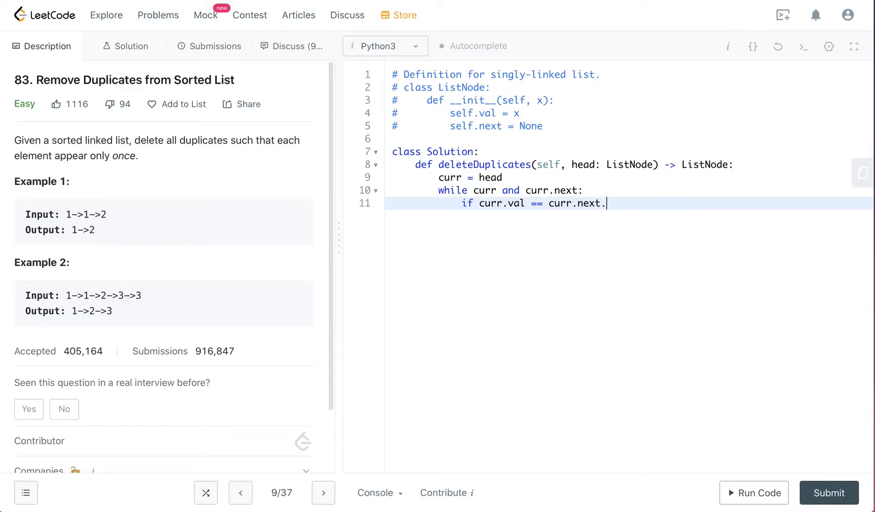
text(val)
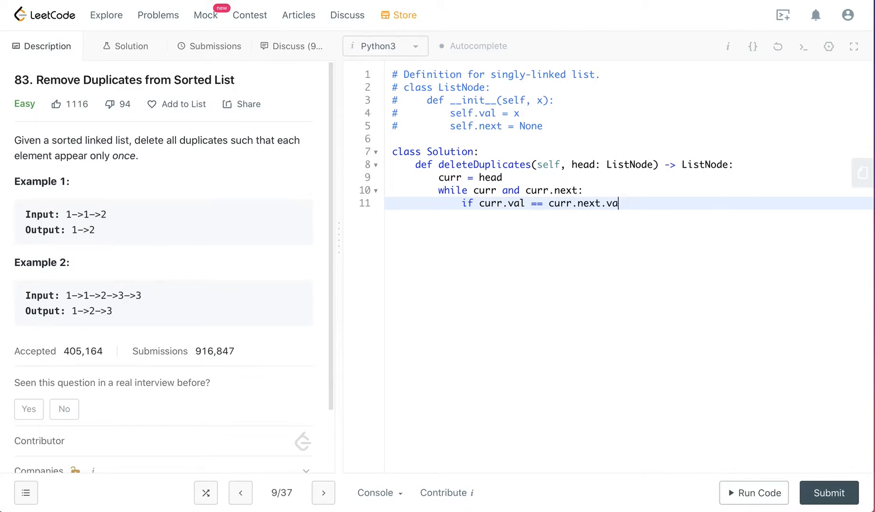
text(l:)
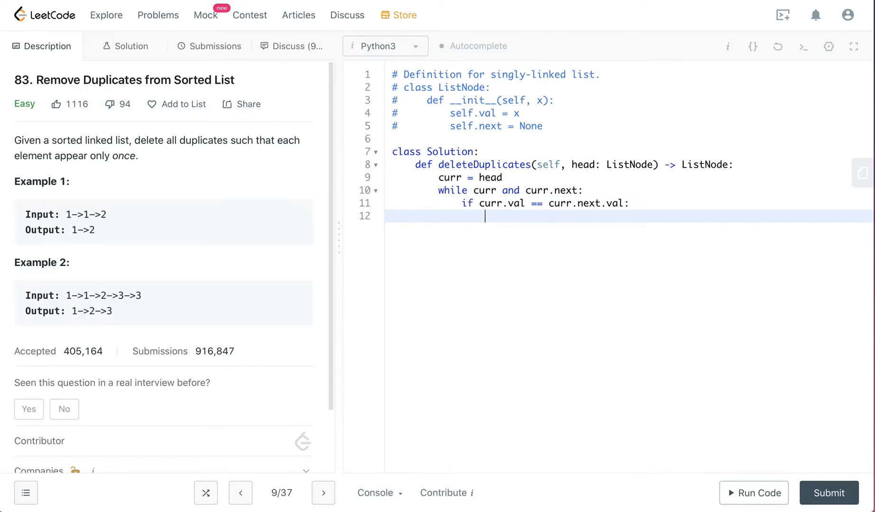
Set curr.next to curr.next.next inside the if block
text(curr)
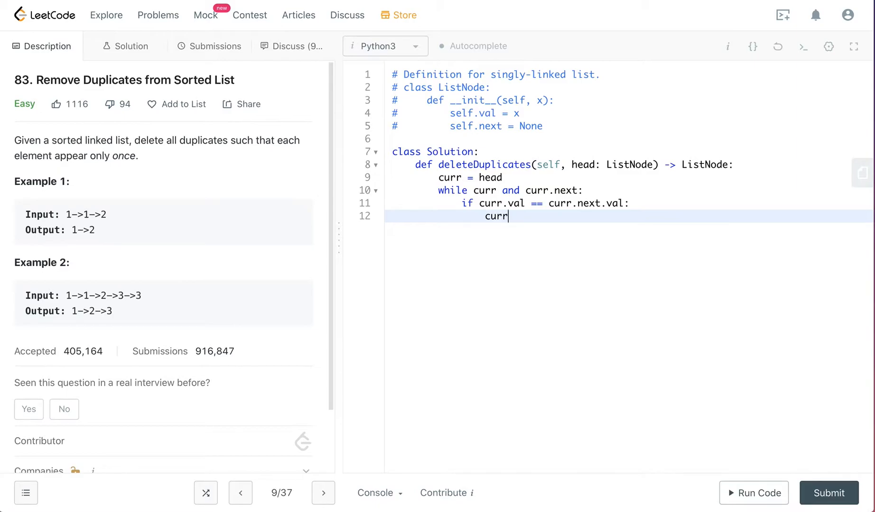
text(.)
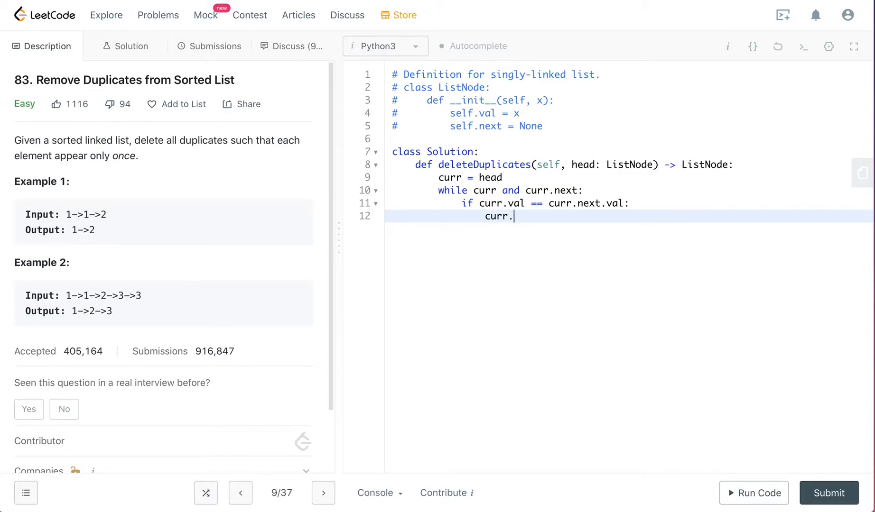
text(next ==)
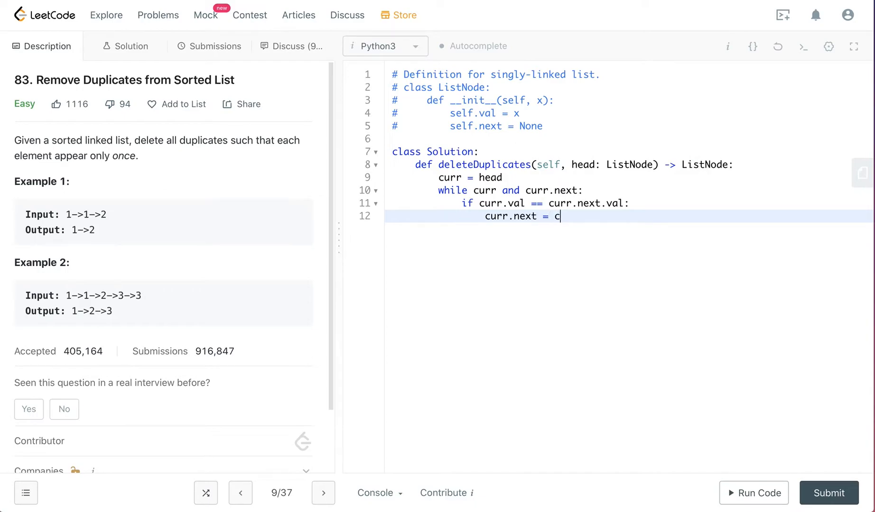
text(urr.nex)
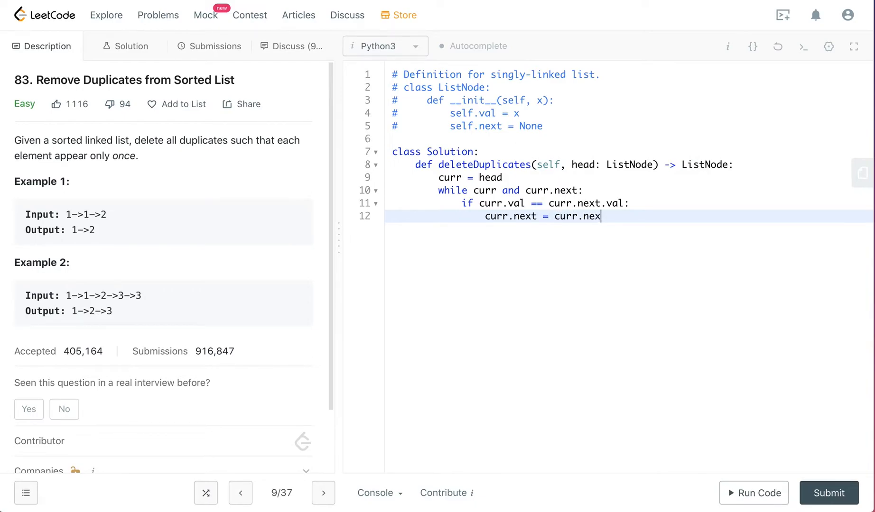
text(t.next)
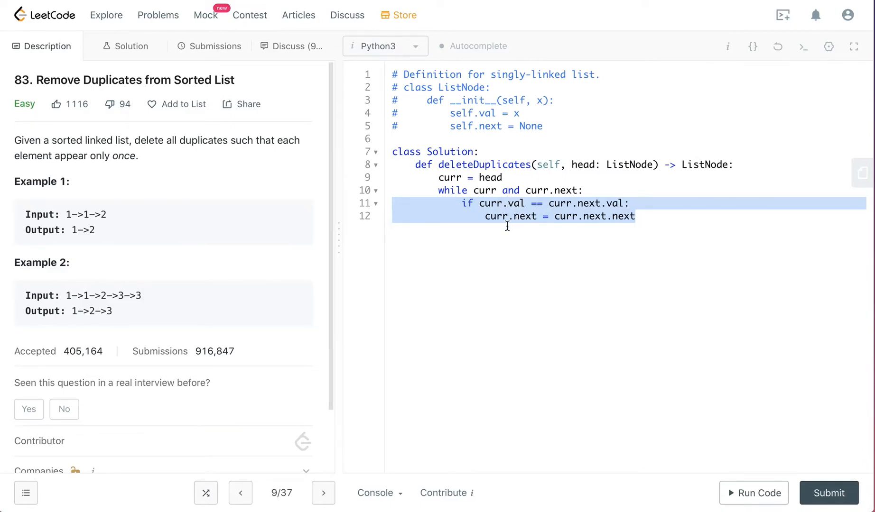
mouse_move(508, 236)
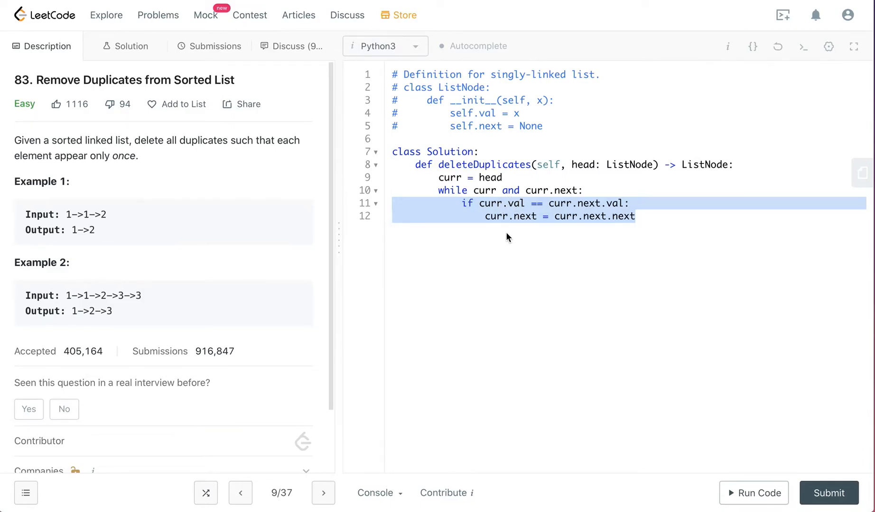
mouse_move(595, 239)
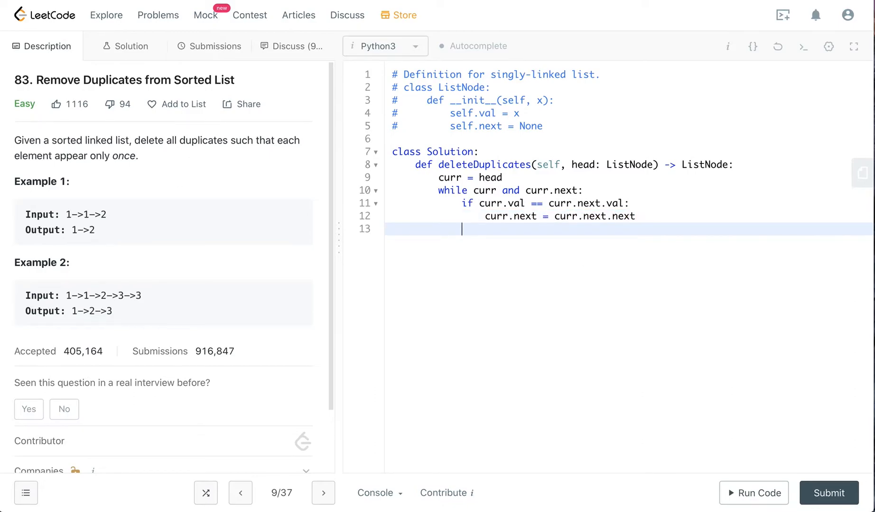
Type else on the line after the duplicate-skipping if block
text(elseL)
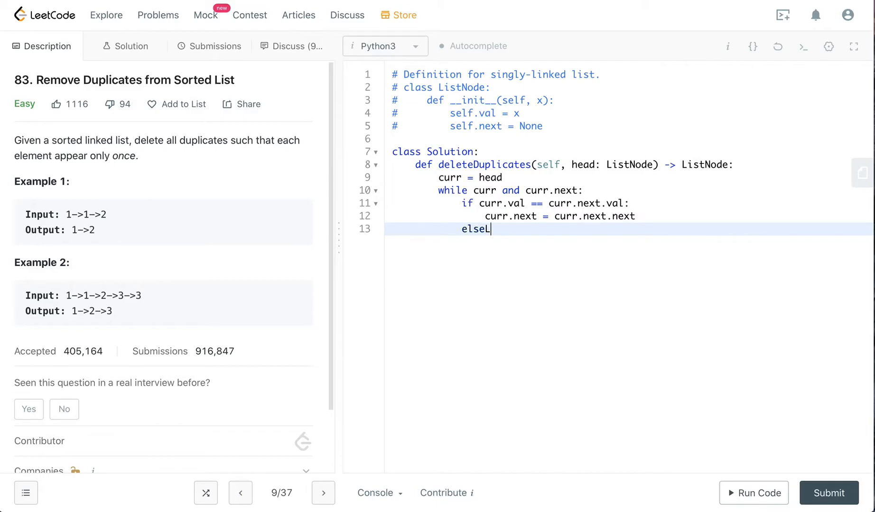